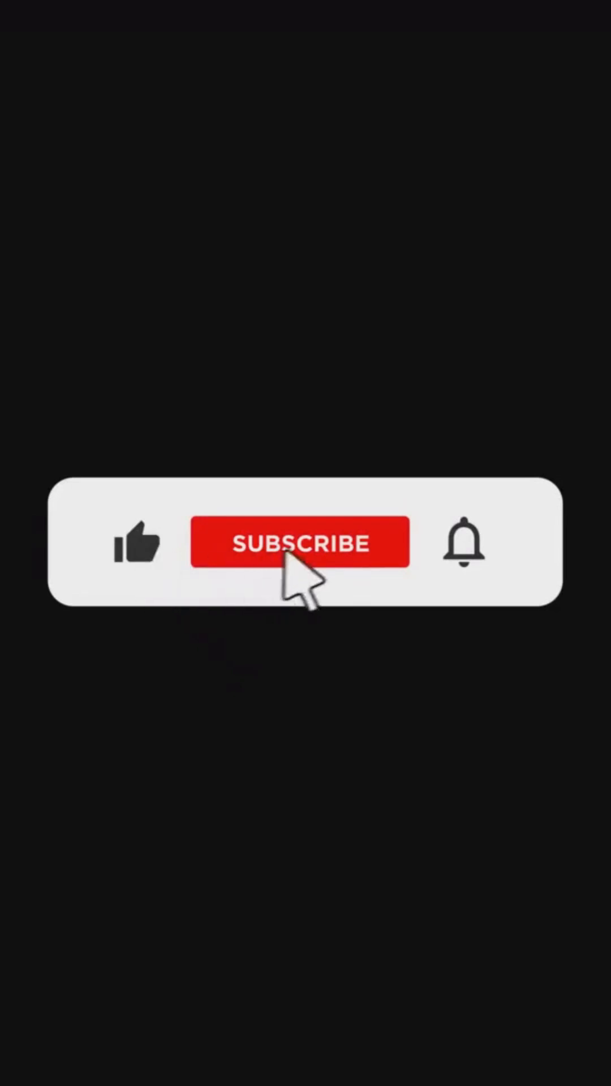
Trigger the subscribe animation so the button reads SUBSCRIBED with a filled bell icon.
{"action": "left_click", "coordinate": [299, 542]}
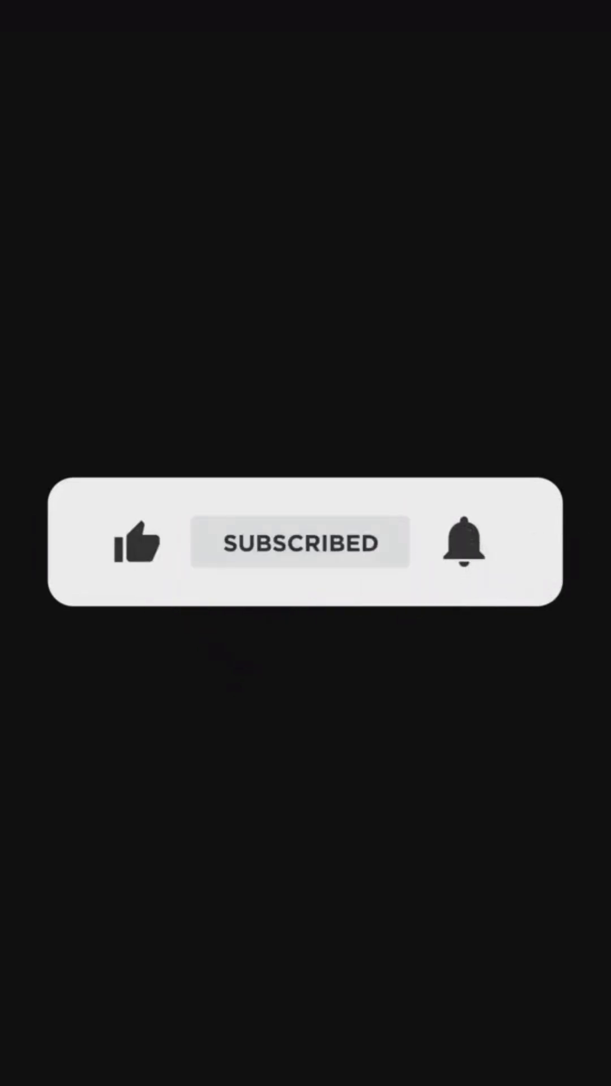